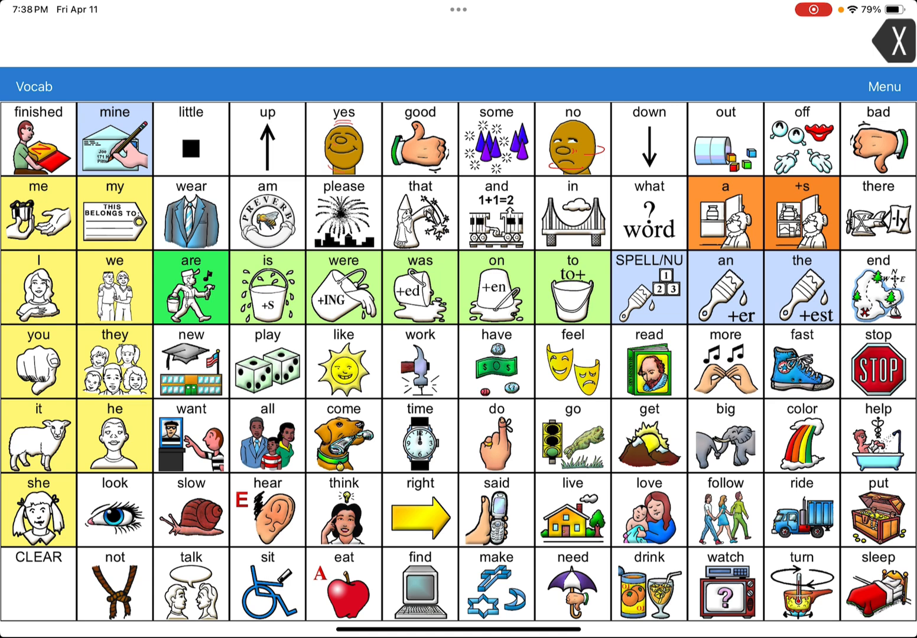
# - Open the Vocab Builder word list from the Menu
pyautogui.click(884, 86)
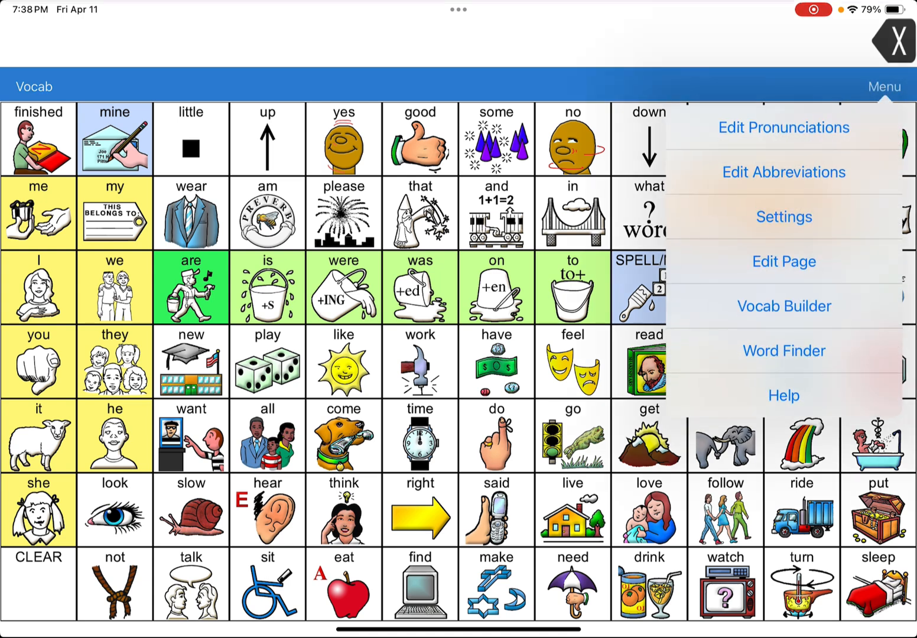
pyautogui.click(884, 86)
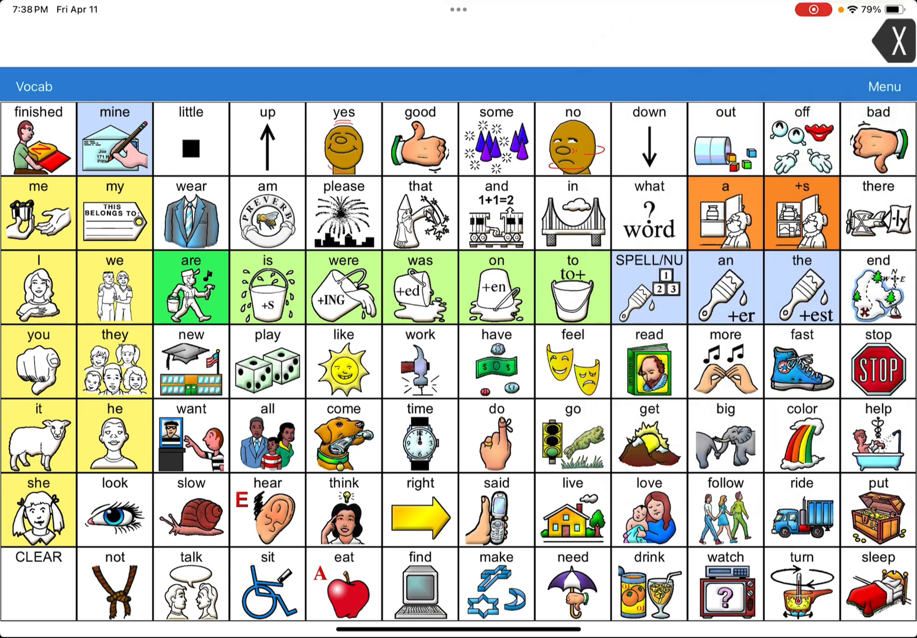
pyautogui.click(884, 87)
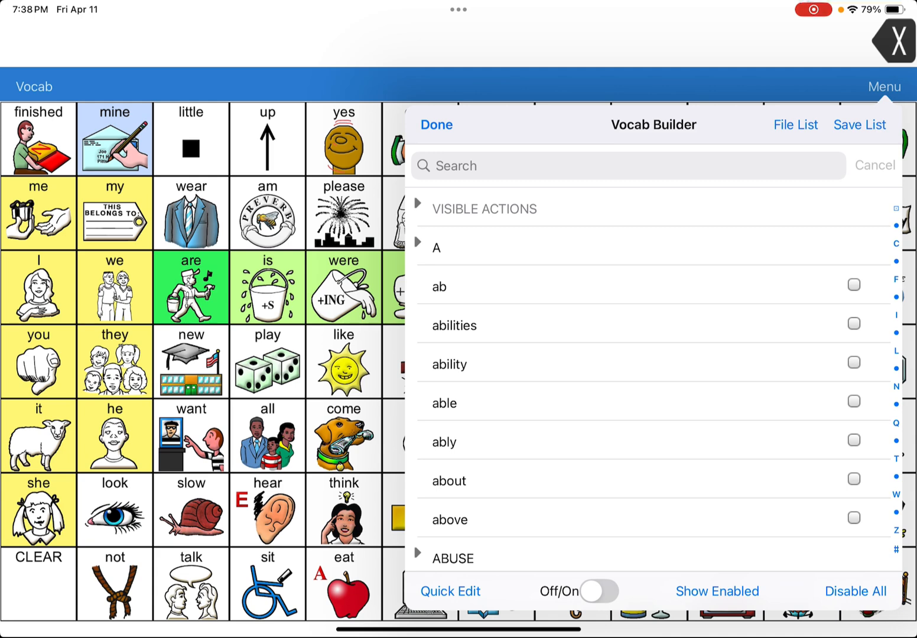
# - In Quick Edit, add more, eat and help as the words to enable and save the list
pyautogui.click(450, 591)
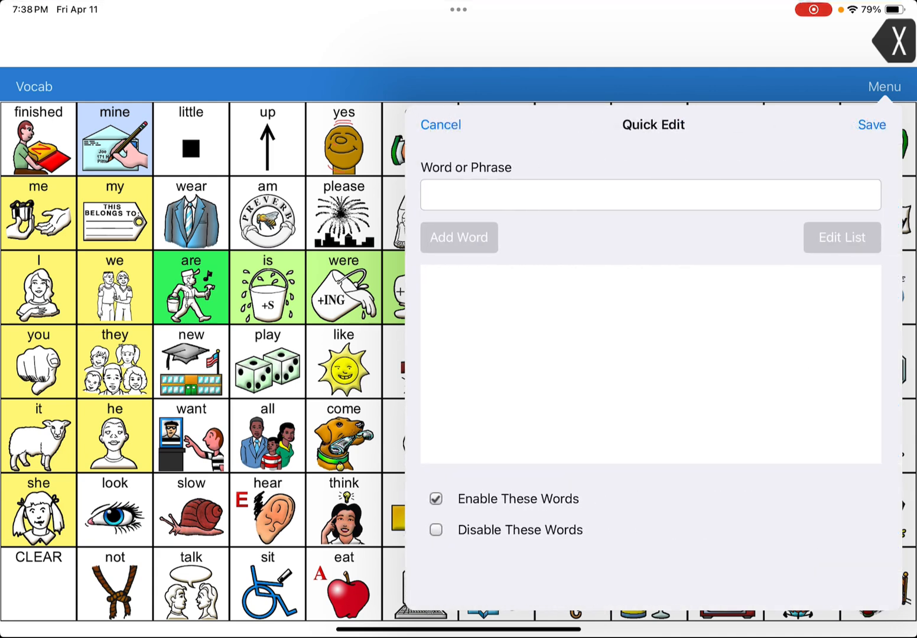
pyautogui.click(662, 195)
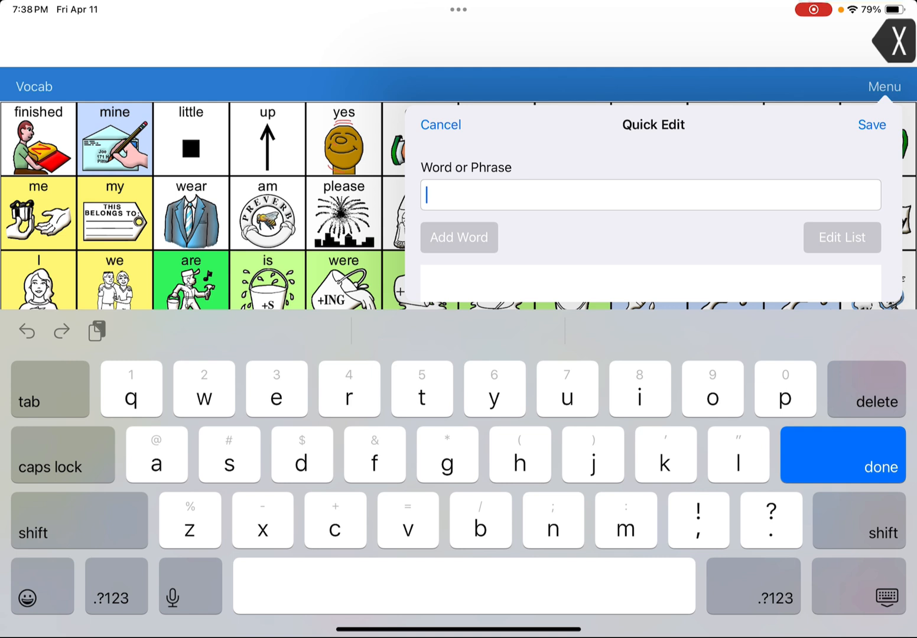
pyautogui.write('more')
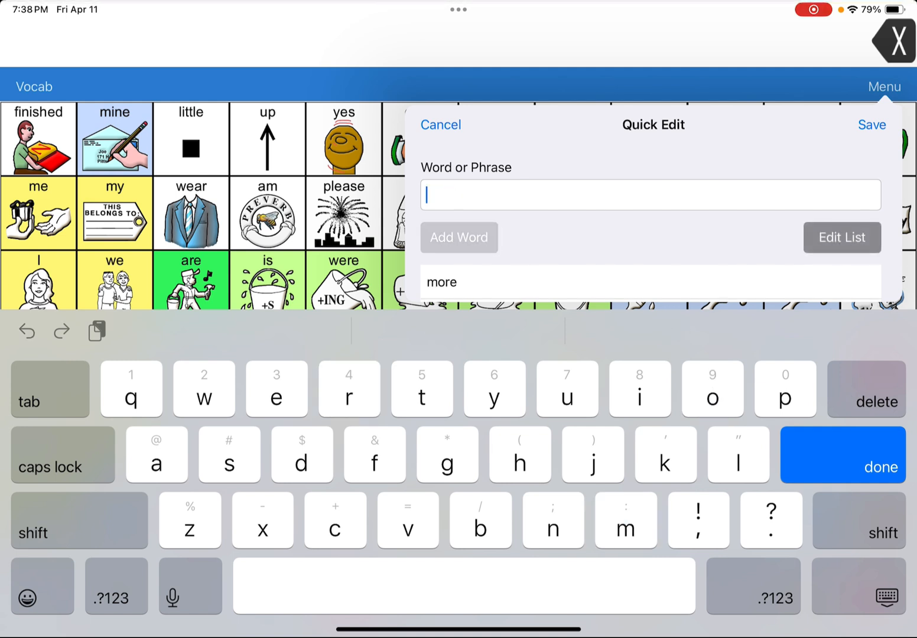
pyautogui.write('eat')
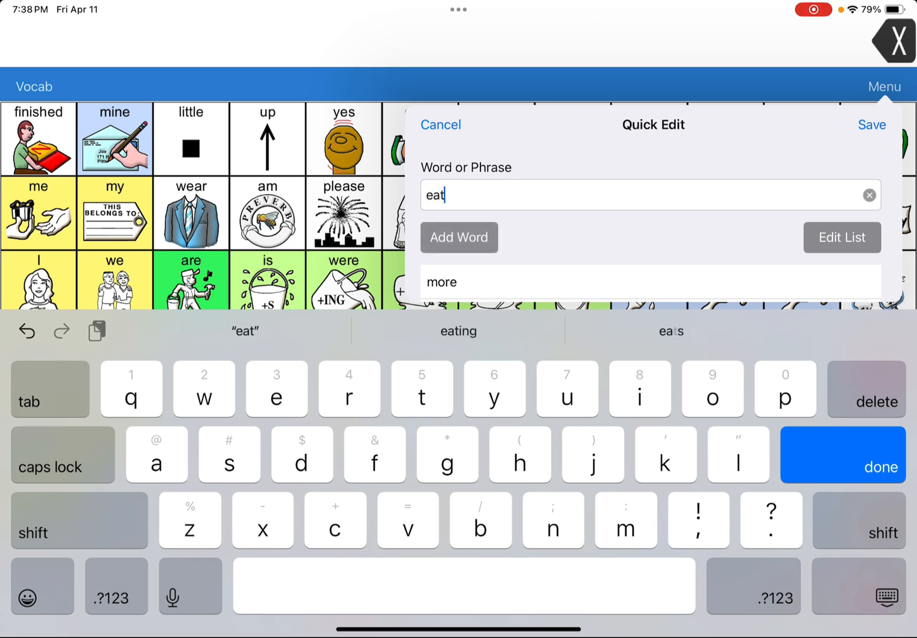
pyautogui.click(870, 195)
pyautogui.write('h')
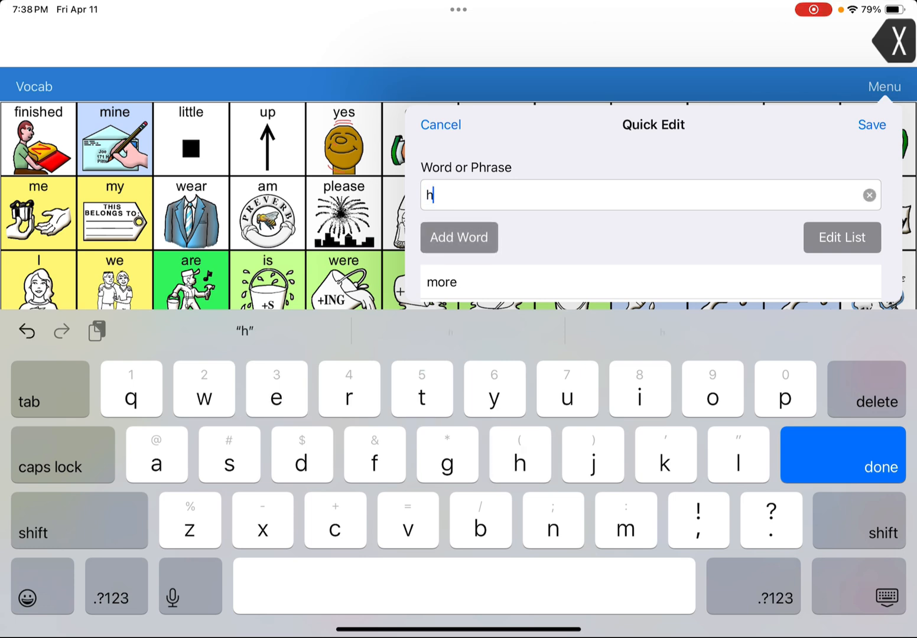
pyautogui.click(869, 195)
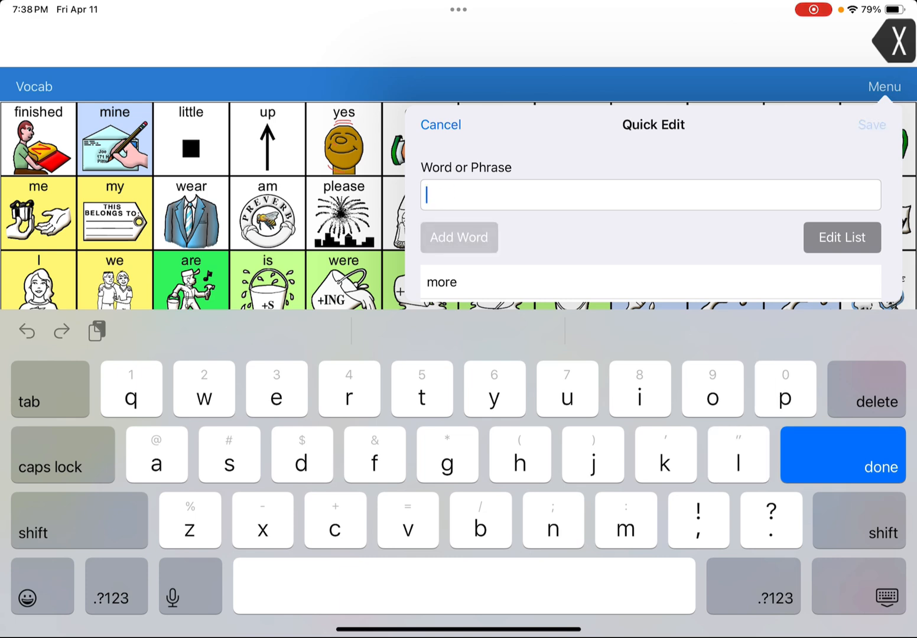
pyautogui.click(842, 236)
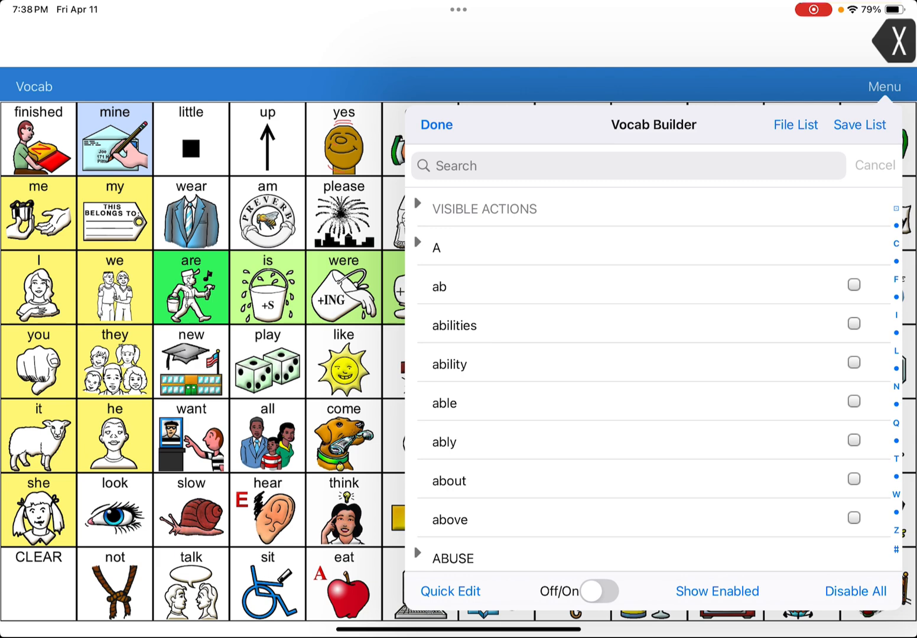
# - Switch the vocabulary limit on and build the message "More help eat" from the limited grid
pyautogui.click(598, 591)
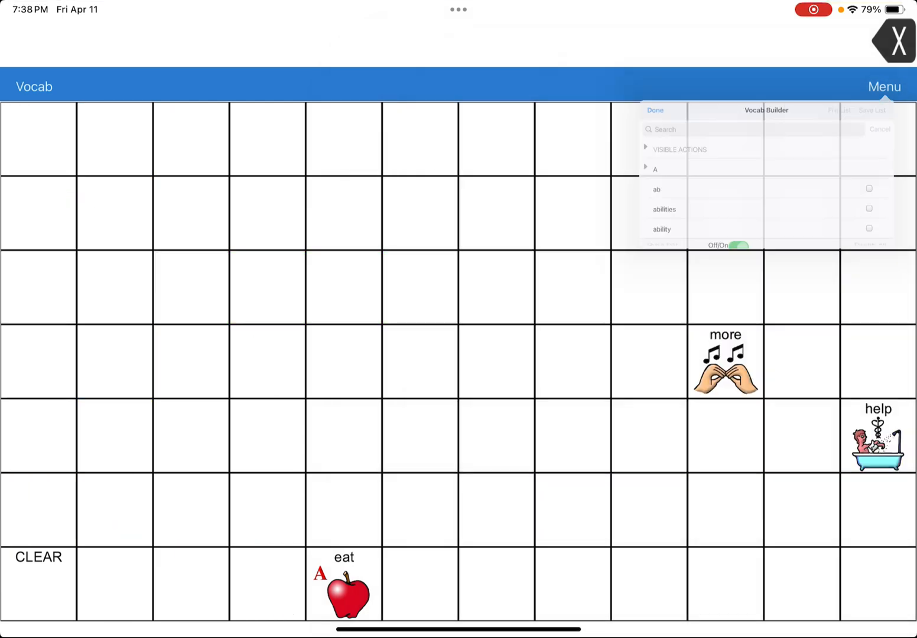
pyautogui.click(654, 110)
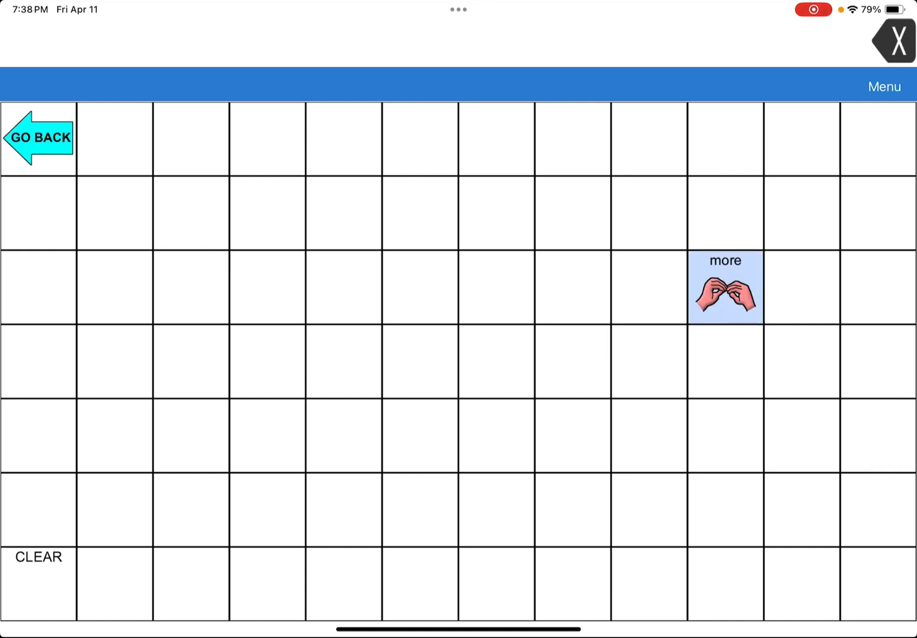
pyautogui.click(726, 288)
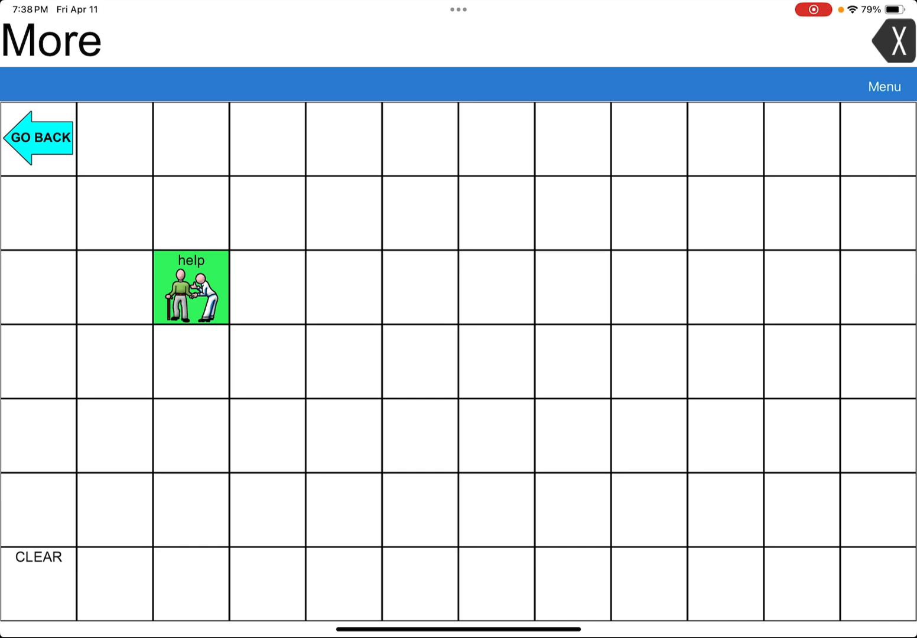
pyautogui.click(192, 293)
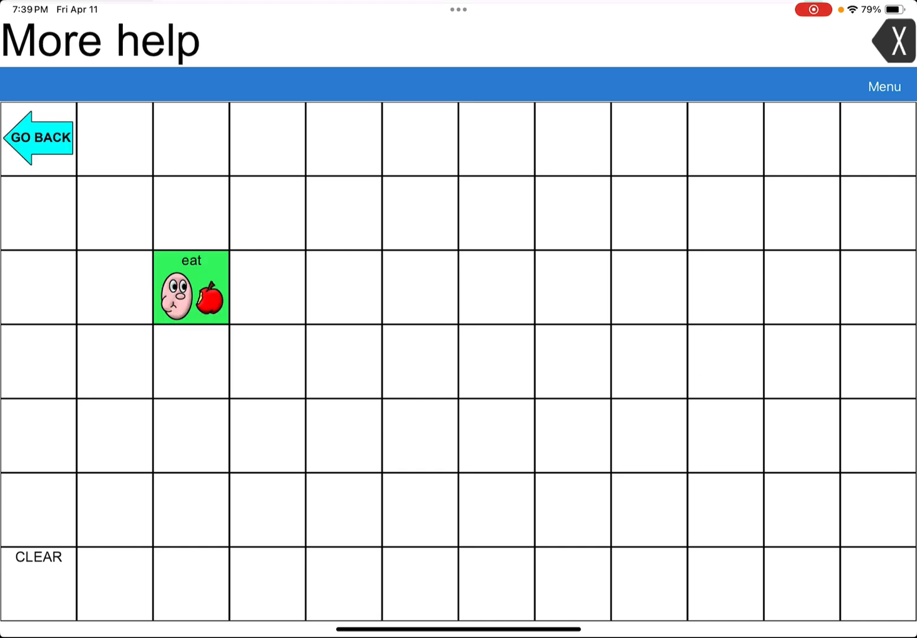
pyautogui.click(192, 290)
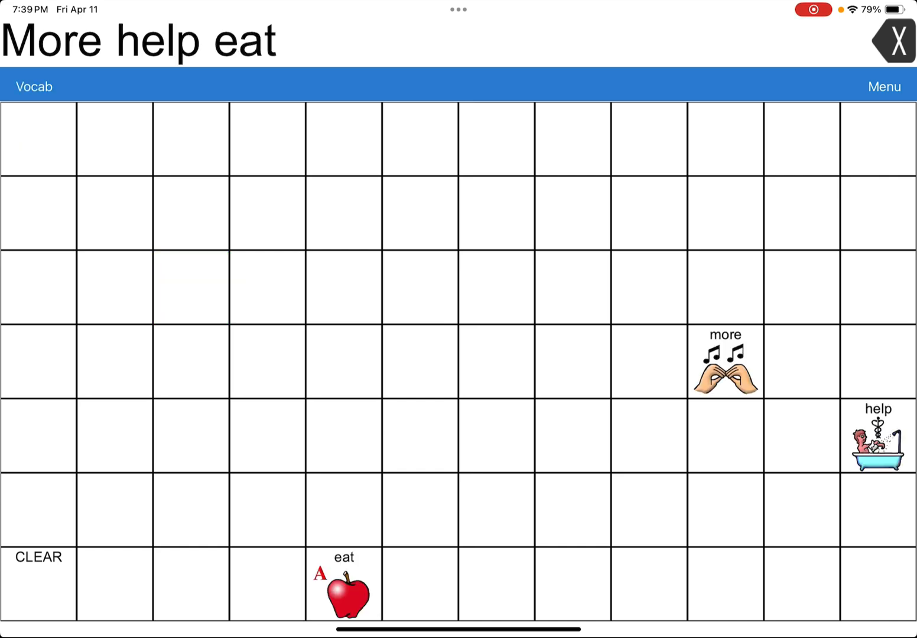
# - Add the phrase "all done" through Vocab Builder Quick Edit and return to the limited grid
pyautogui.click(883, 86)
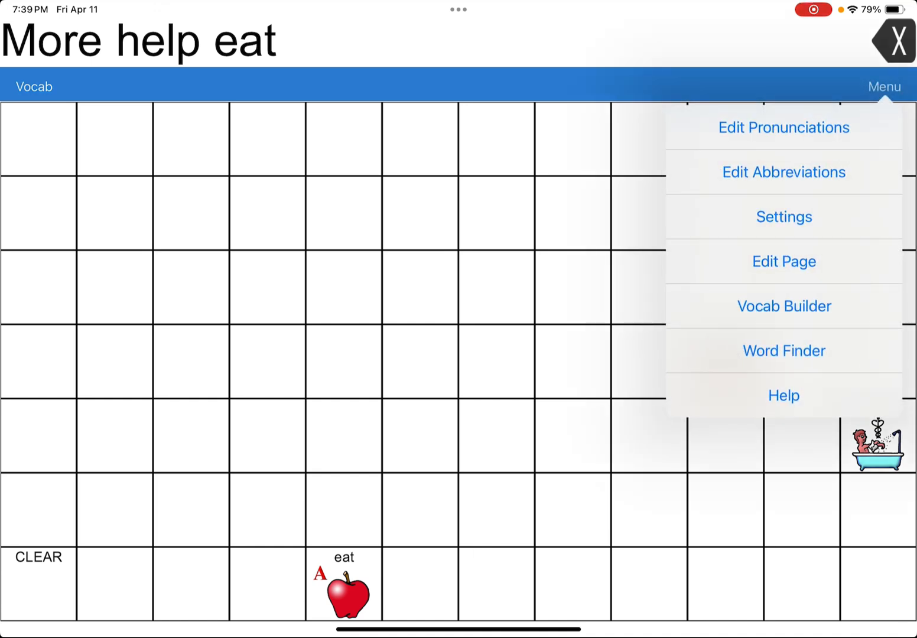
pyautogui.click(784, 306)
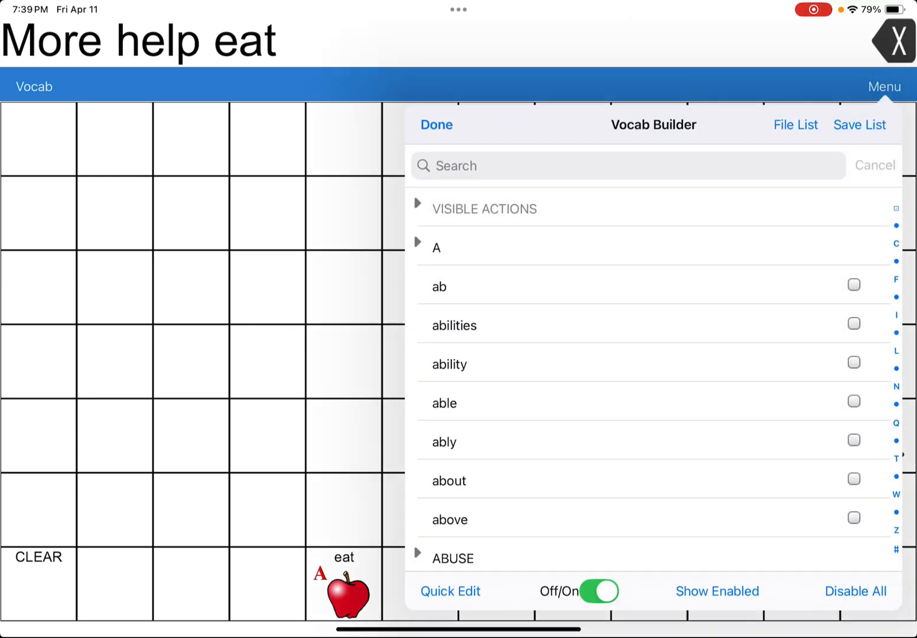
pyautogui.click(449, 591)
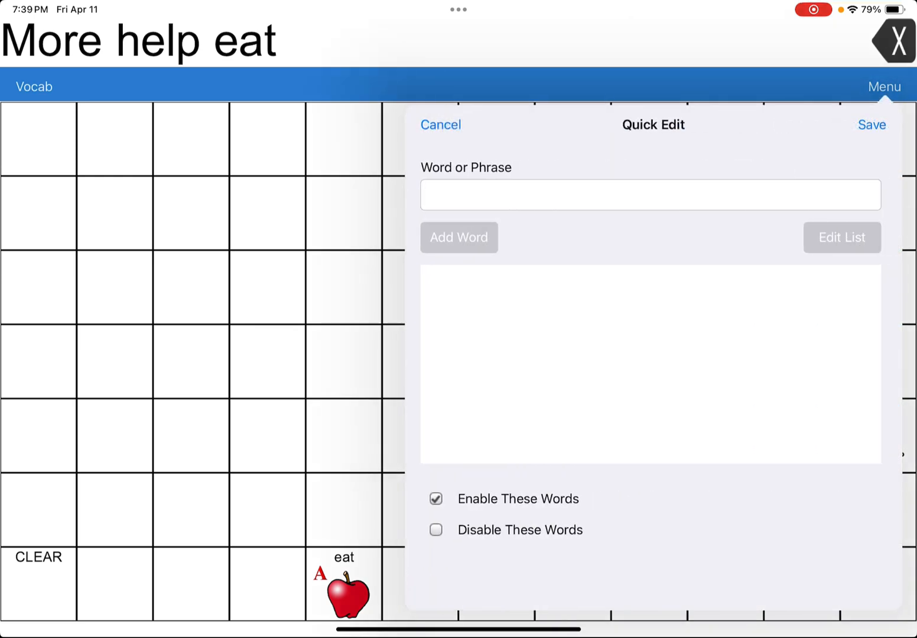
pyautogui.click(626, 195)
pyautogui.write('all d')
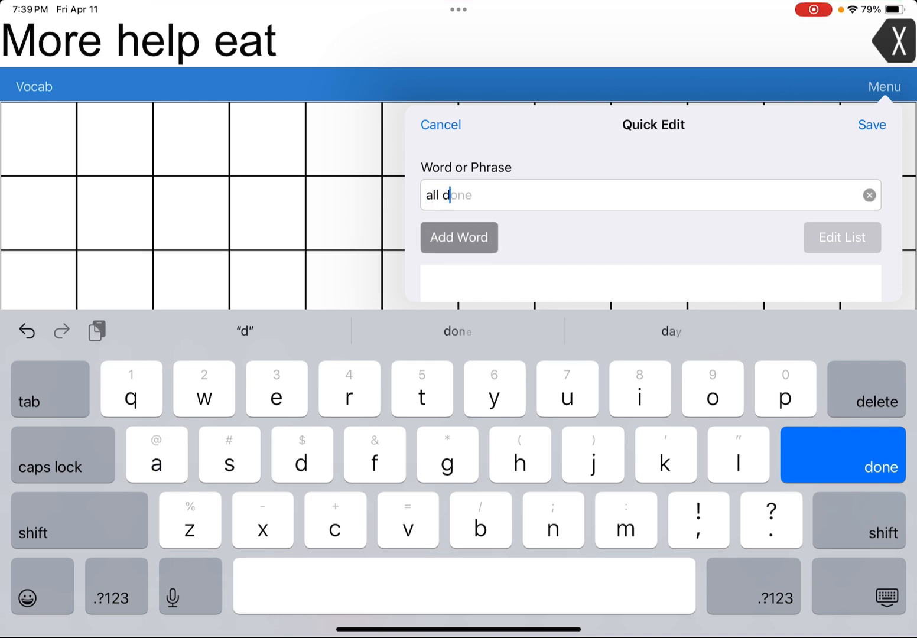
pyautogui.click(459, 237)
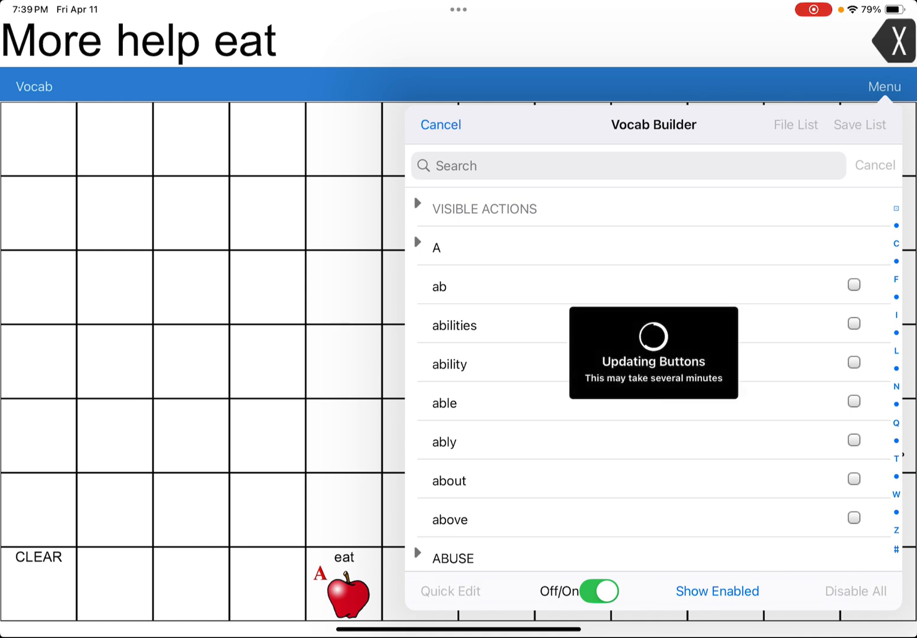
pyautogui.click(440, 126)
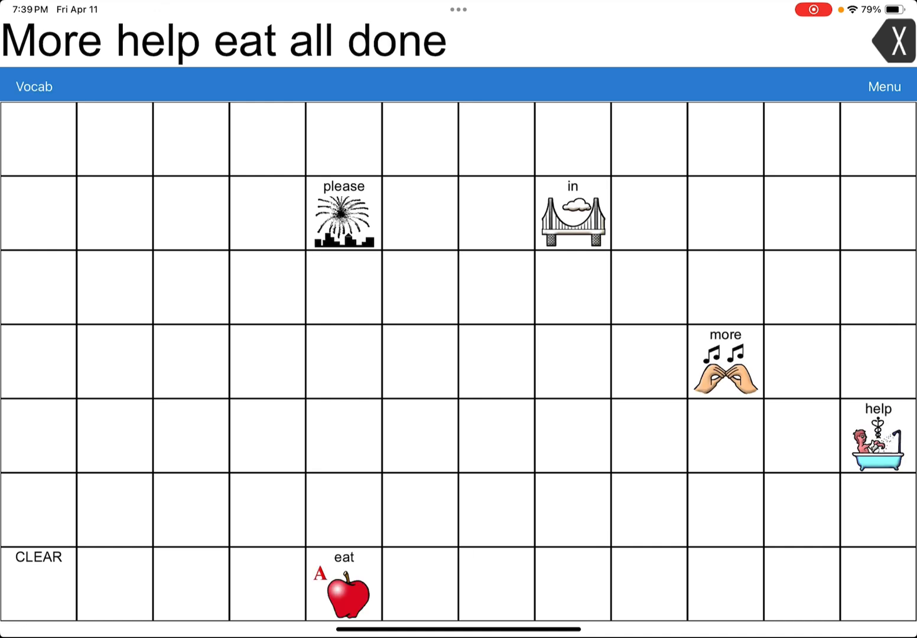
# - Add "in" to the message, switch vocabulary limiting off to restore the full grid, and clear the message
pyautogui.click(577, 221)
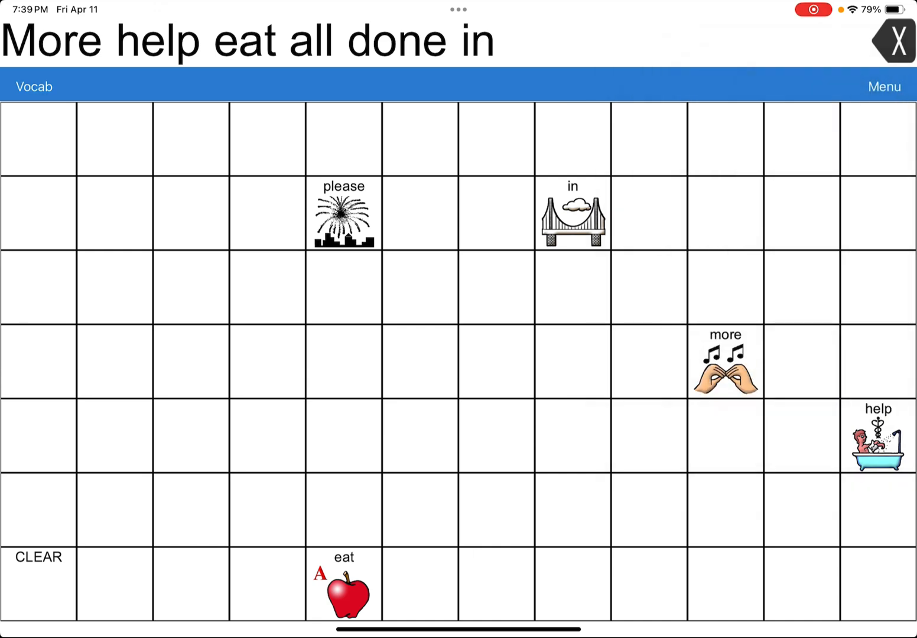
pyautogui.click(884, 87)
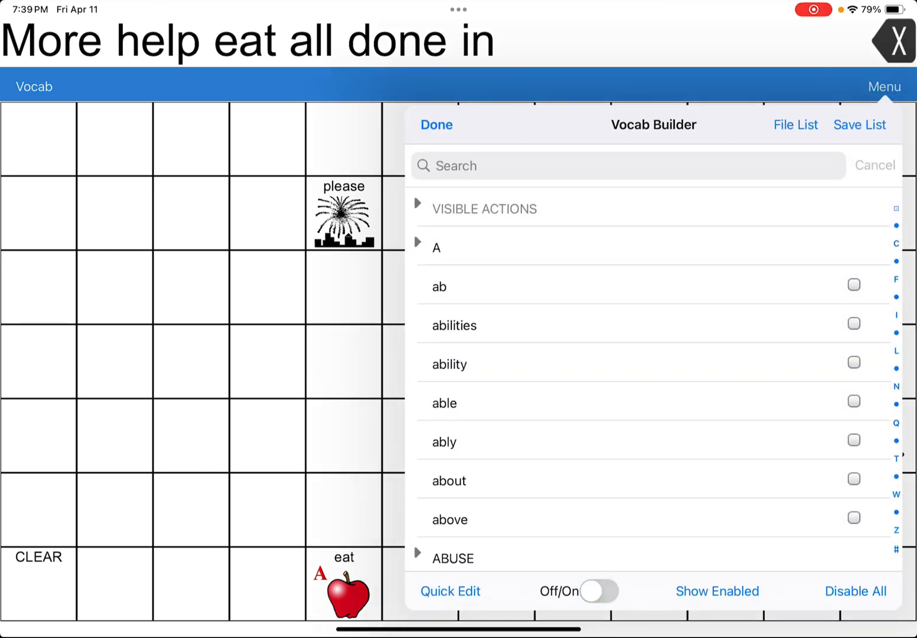
pyautogui.click(436, 126)
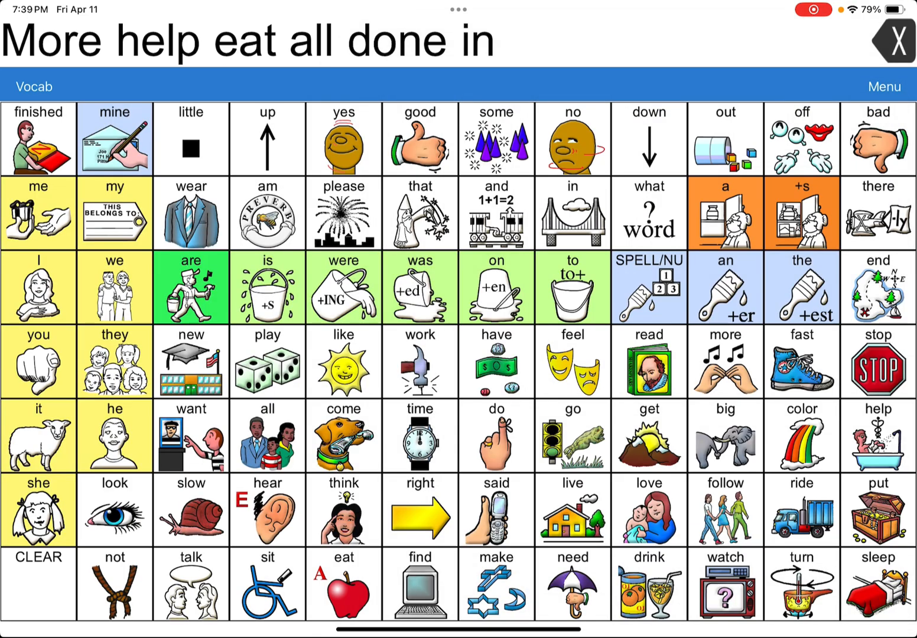
pyautogui.click(896, 39)
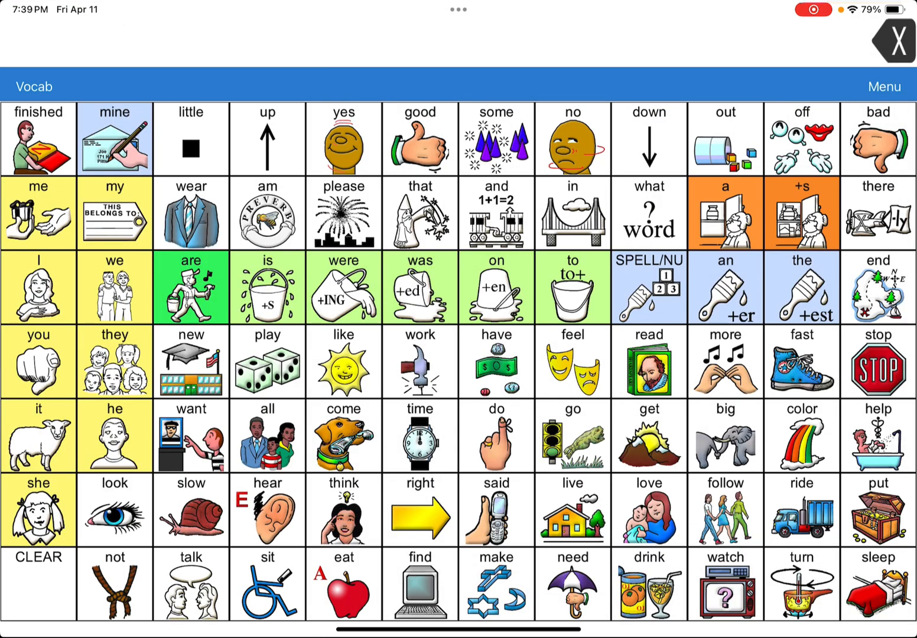